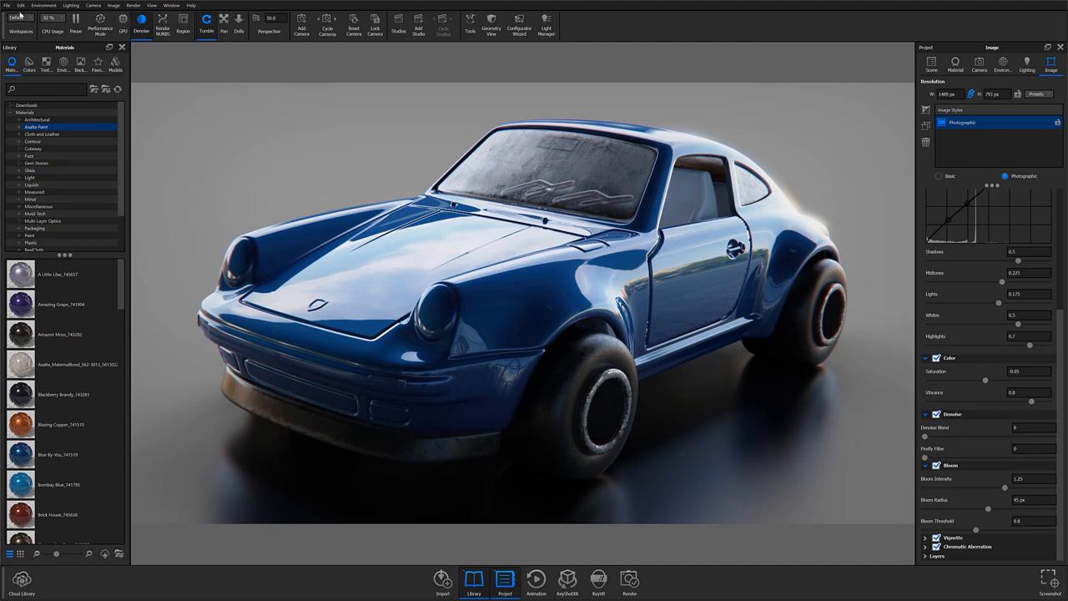
Step: Begin a 3MF export of the toy Porsche saved as ToyPorsche_Proto_1 in the 3MF folder
{"action": "left_click", "coordinate": [18, 5]}
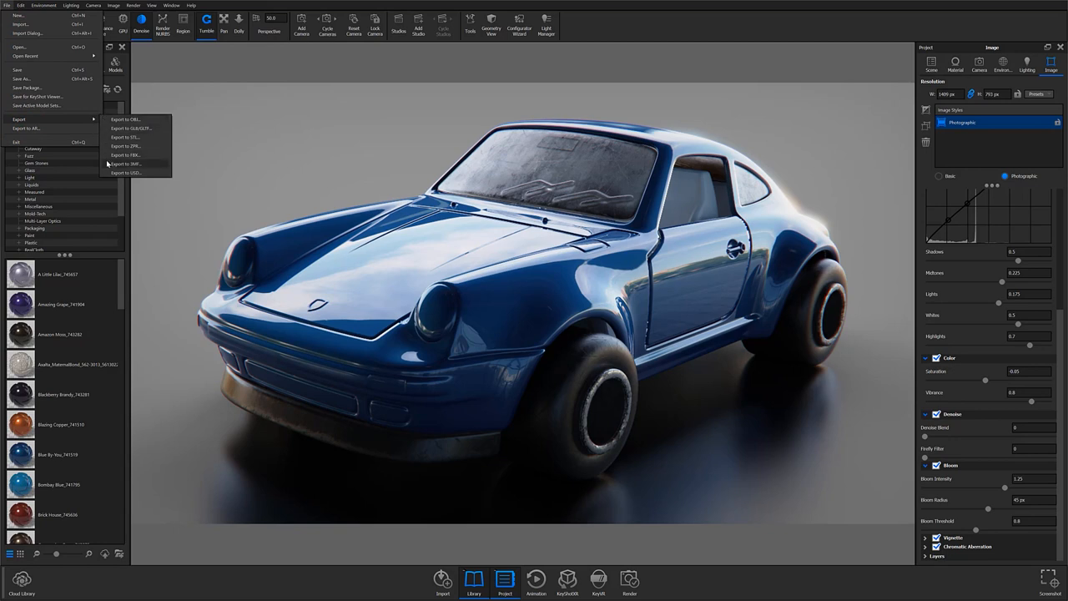
{"action": "left_click", "coordinate": [124, 164]}
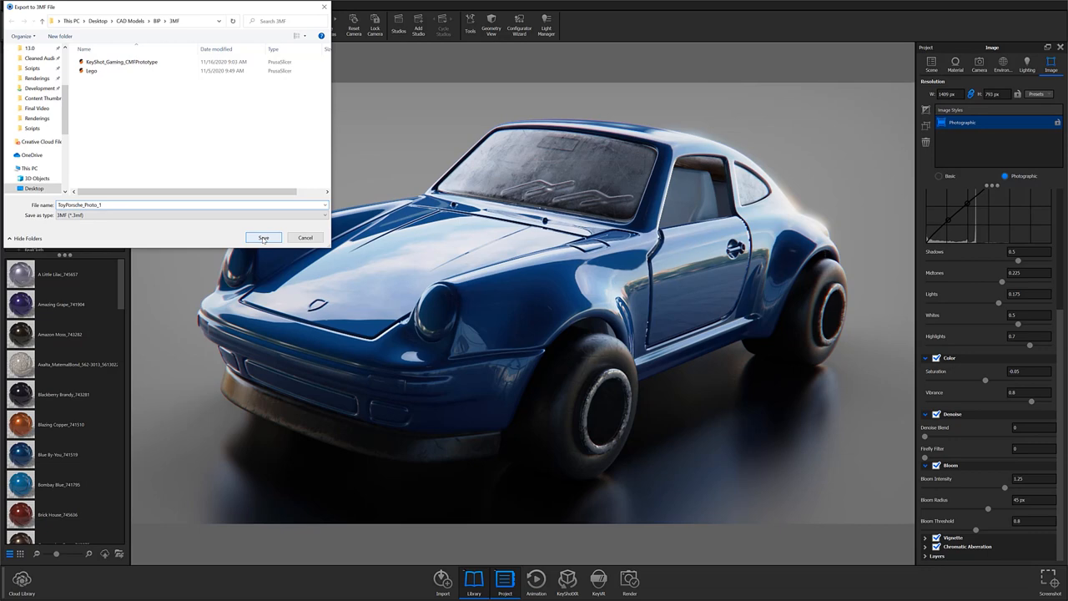
{"action": "left_click", "coordinate": [263, 238]}
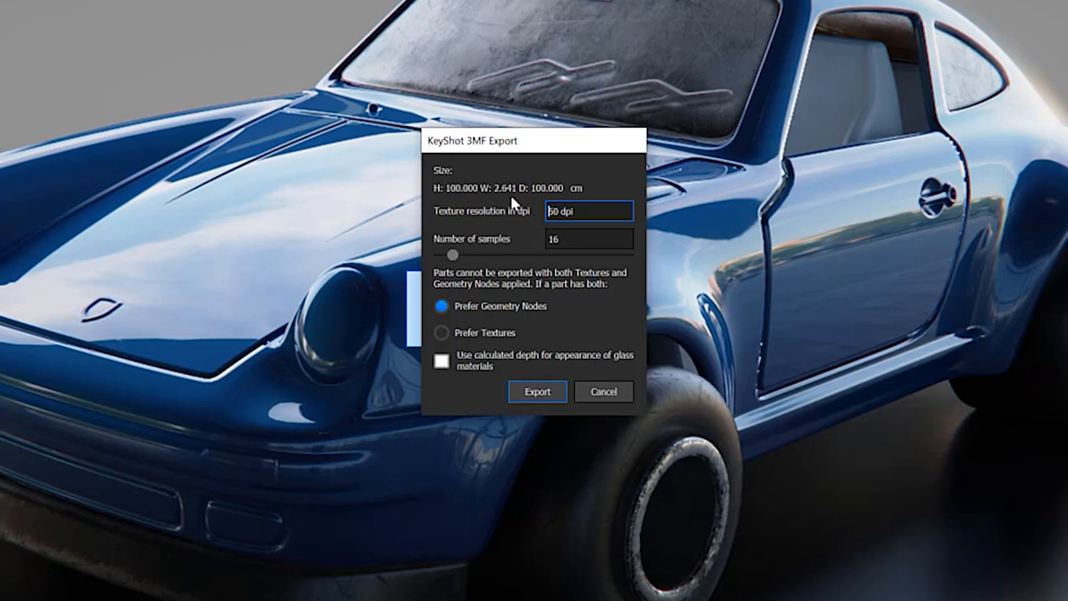
{"action": "mouse_move", "coordinate": [491, 189]}
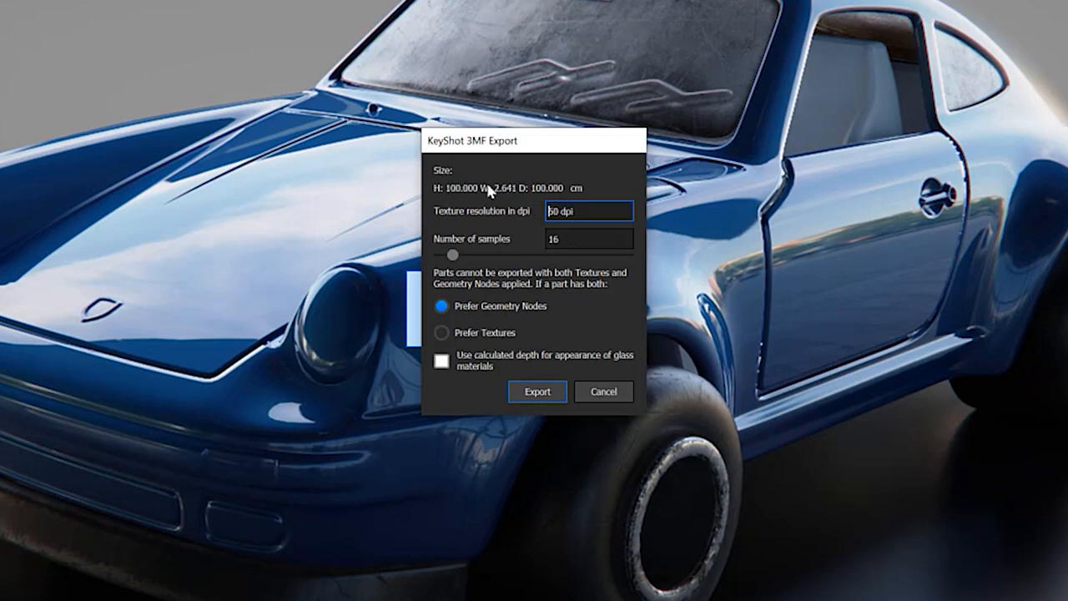
{"action": "mouse_move", "coordinate": [491, 194]}
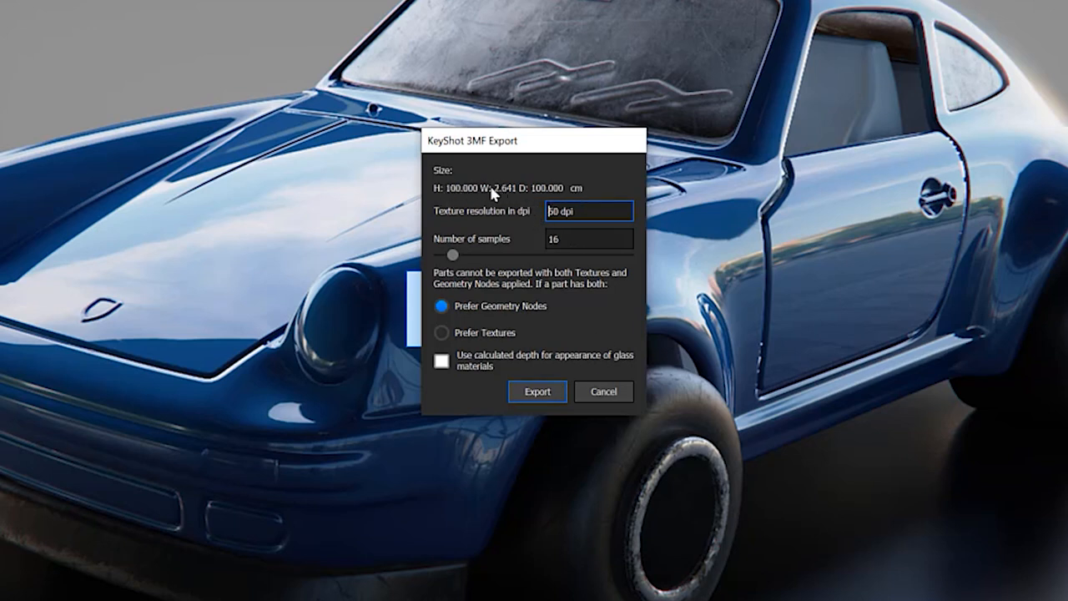
{"action": "mouse_move", "coordinate": [455, 196]}
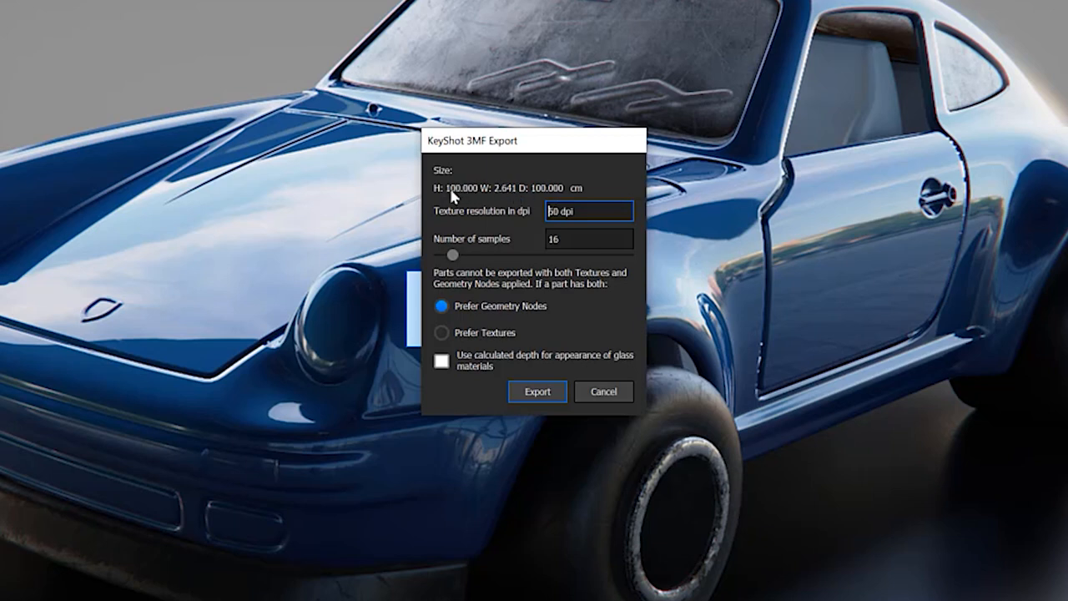
Step: Set the 3MF texture resolution to 500 dpi with 15 samples
{"action": "left_click", "coordinate": [443, 194]}
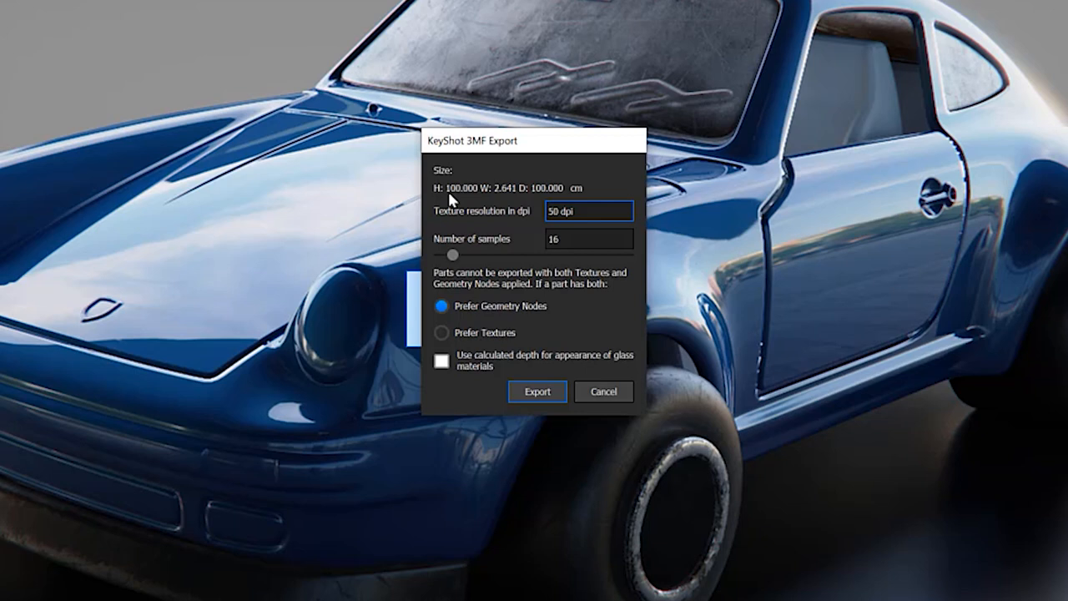
{"action": "mouse_move", "coordinate": [534, 257]}
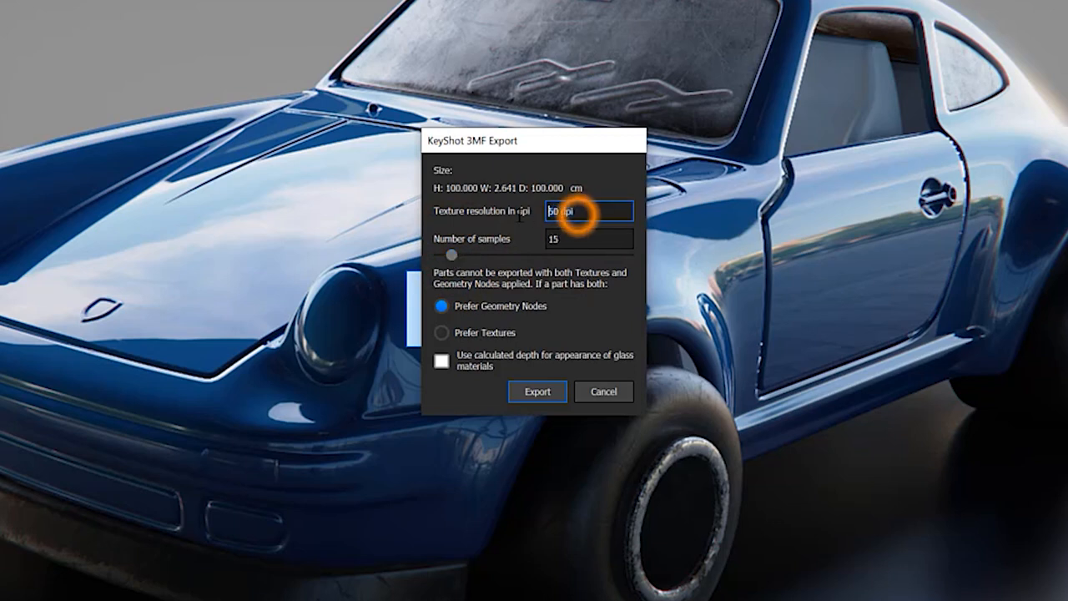
{"action": "type", "text": "500"}
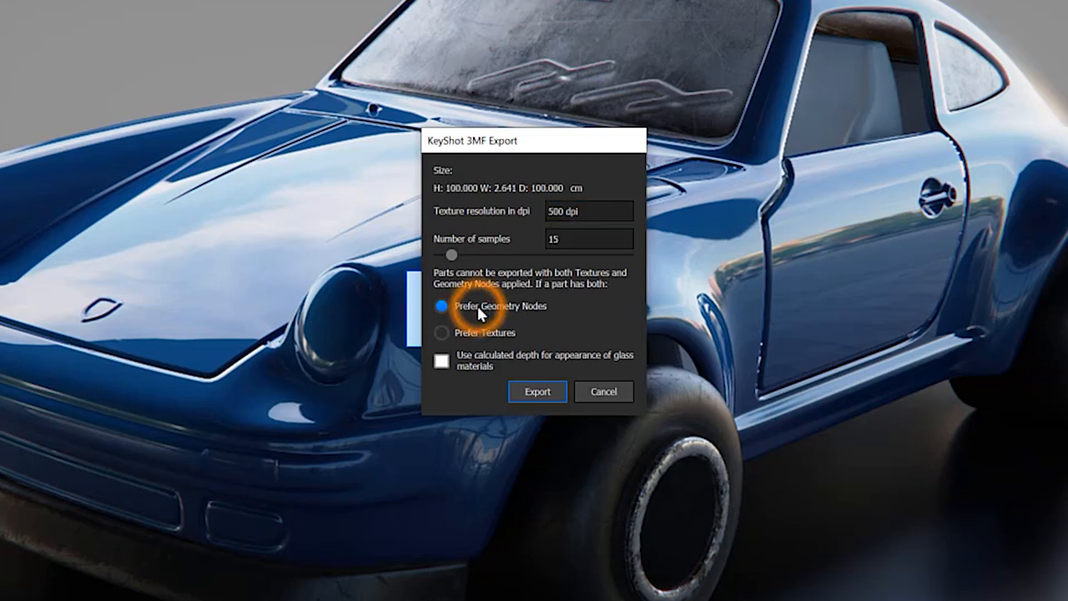
Step: Prefer Textures over Geometry Nodes for parts that have both, after briefly trying Geometry Nodes
{"action": "left_click", "coordinate": [443, 332]}
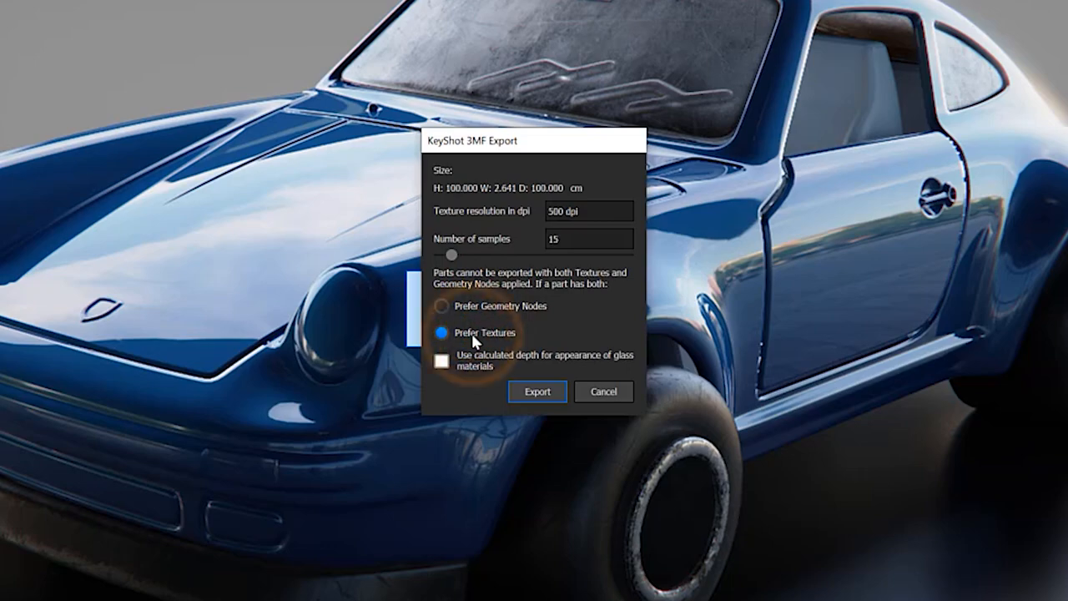
{"action": "left_click", "coordinate": [442, 306]}
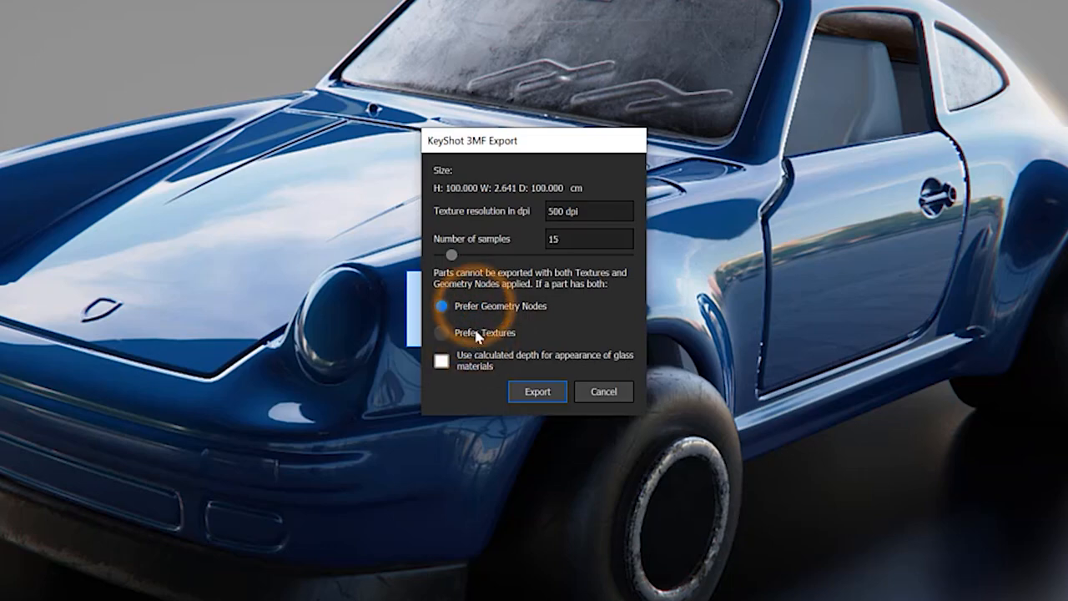
{"action": "left_click", "coordinate": [441, 333]}
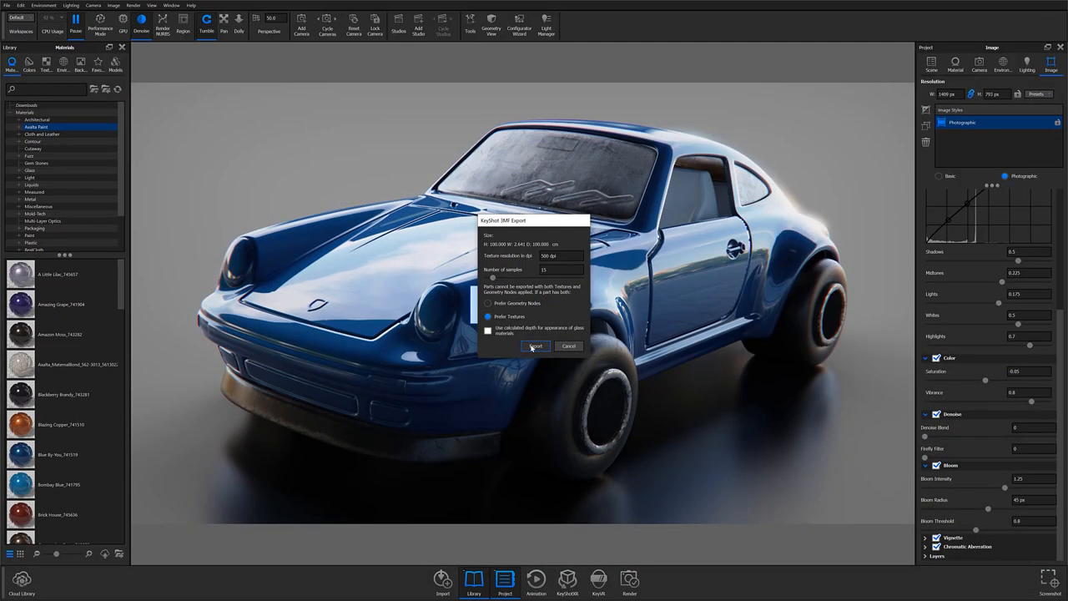
Step: Run the 3MF export of the toy Porsche with 500 dpi, 15 samples and textures preferred
{"action": "left_click", "coordinate": [535, 346]}
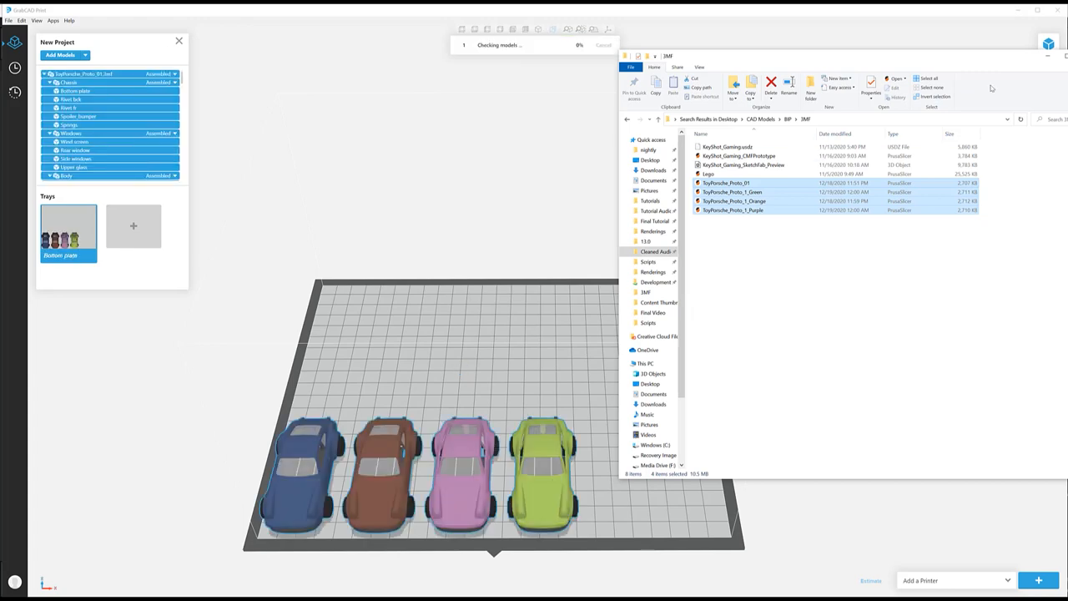
Step: Fit the four Porsche variants in view, then inspect them from Front, Bottom and isometric viewpoints
{"action": "left_click", "coordinate": [36, 20]}
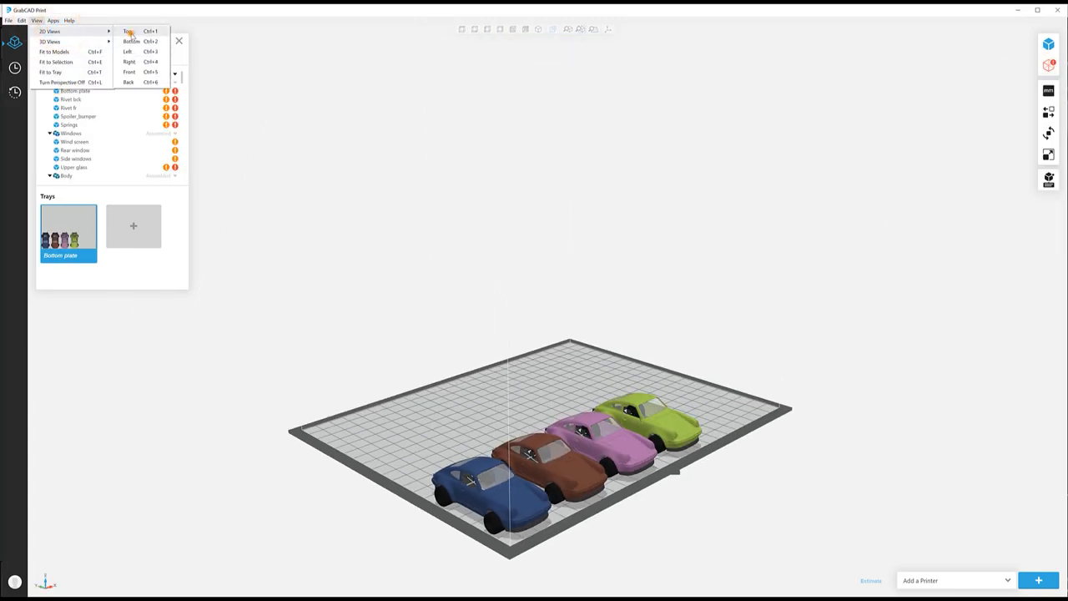
{"action": "left_click", "coordinate": [127, 31]}
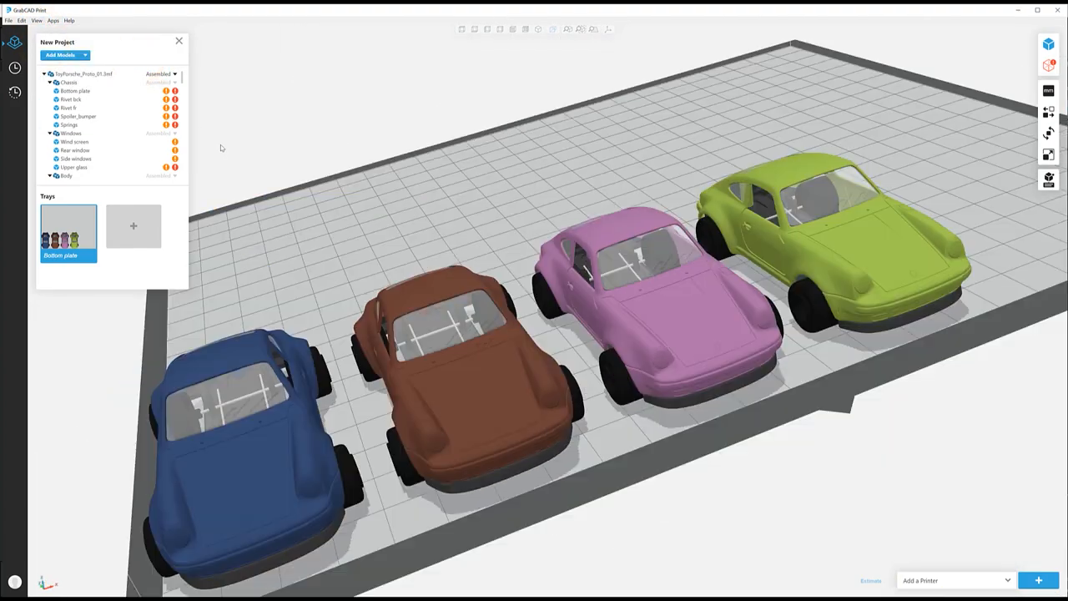
{"action": "left_click", "coordinate": [36, 21]}
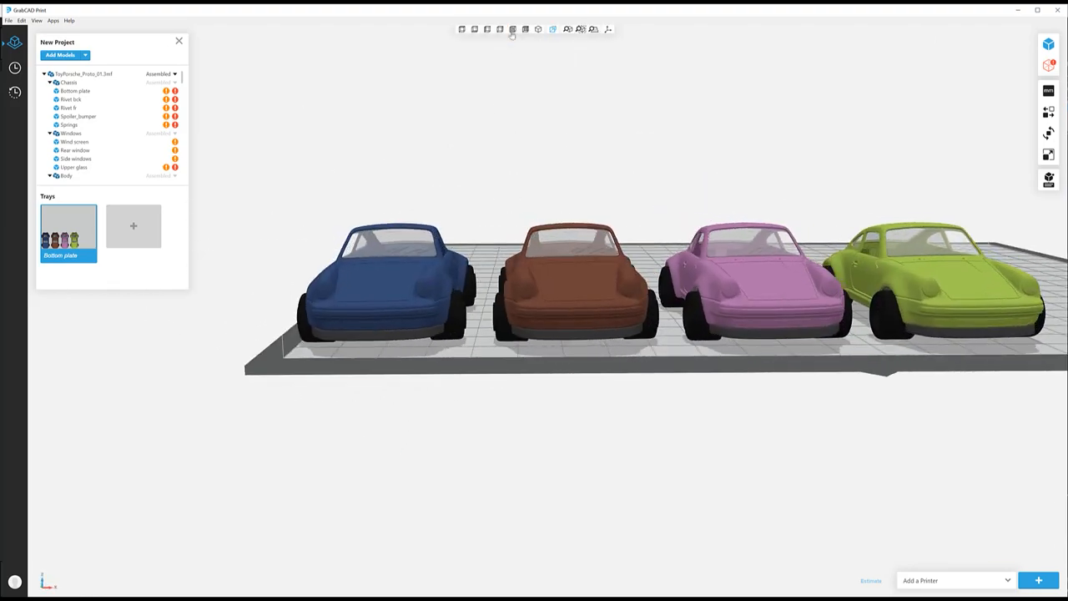
{"action": "left_click", "coordinate": [462, 29]}
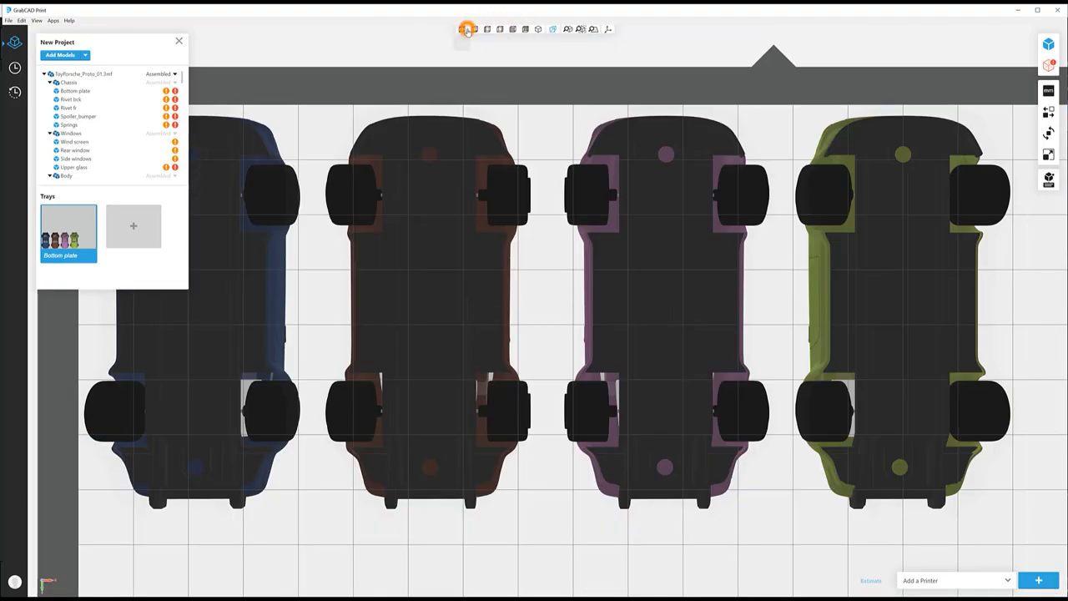
{"action": "left_click", "coordinate": [580, 30]}
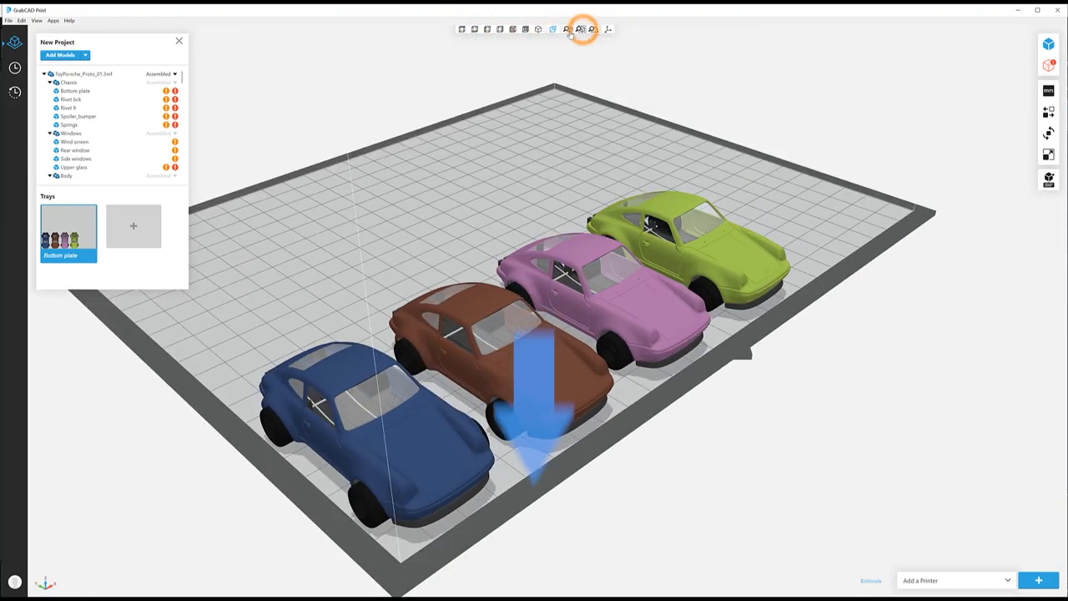